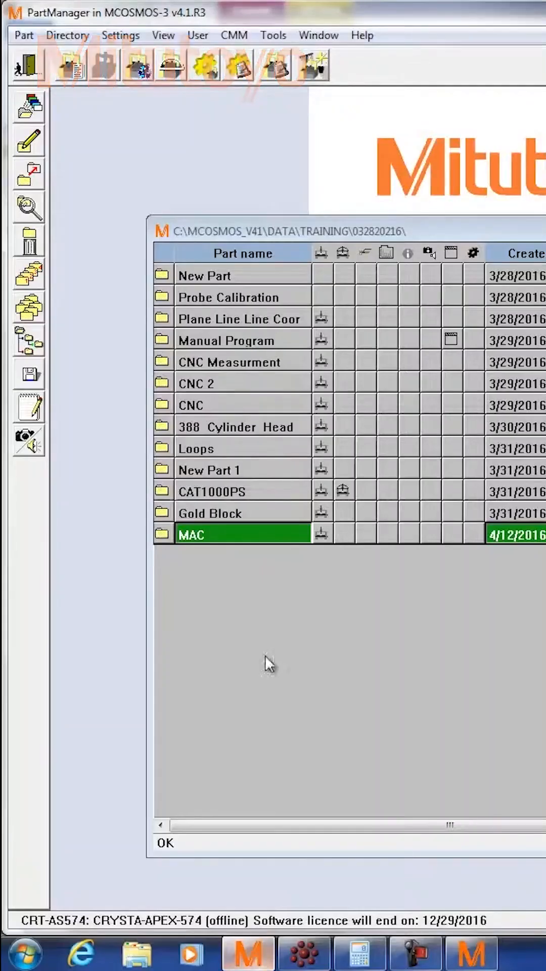
- Open the MCOSMOS module settings list from PartManager and choose GEOPAK settings
left_click(120, 35)
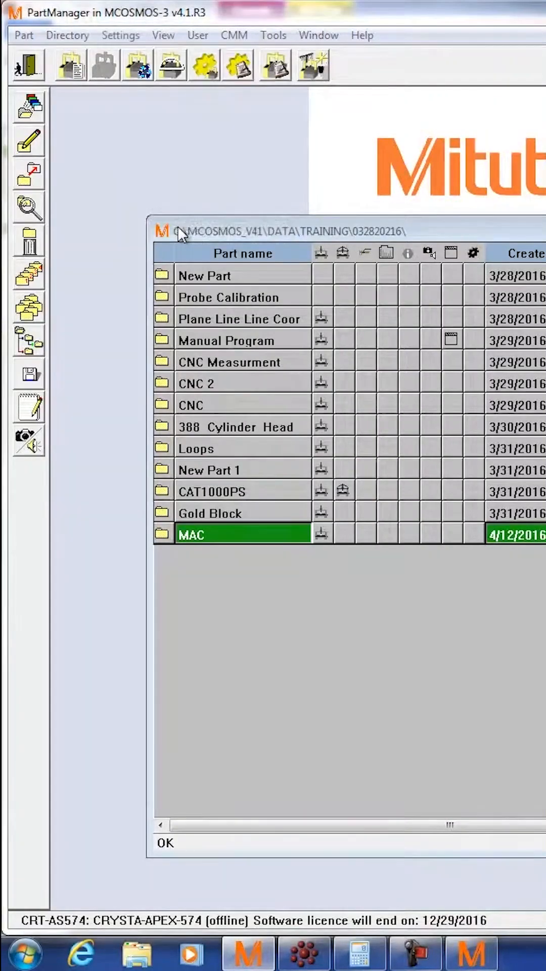
left_click(120, 35)
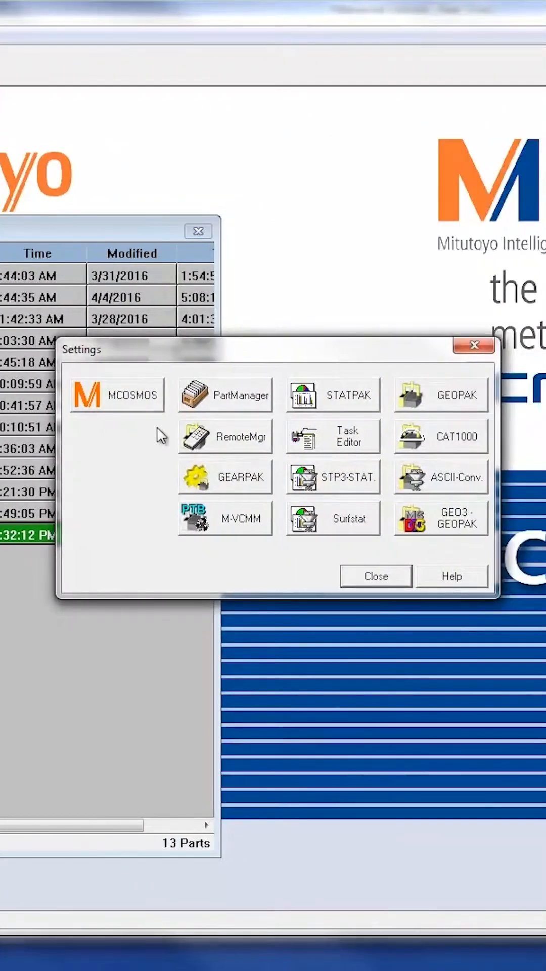
left_click(441, 394)
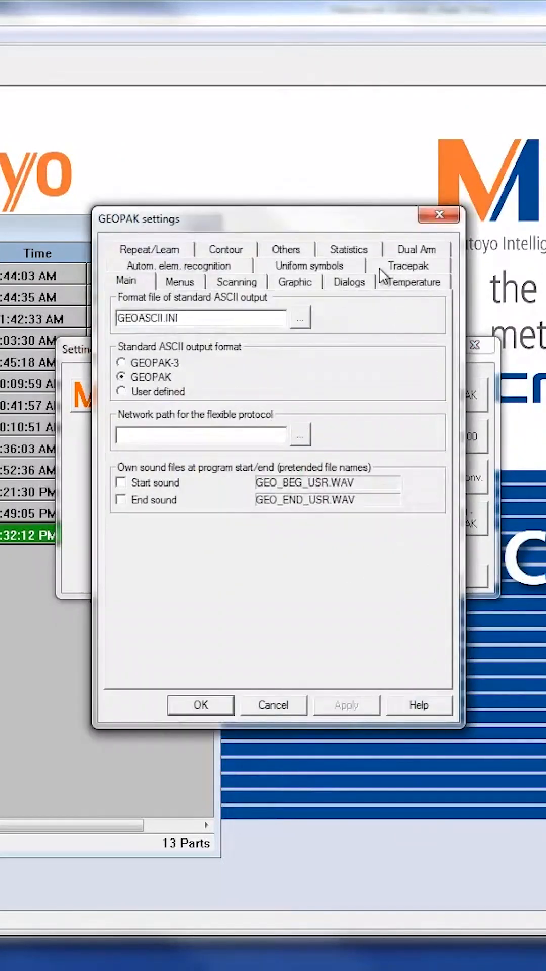
- Switch GEOPAK settings to the Statistics tab to show the statistics output options
left_click(348, 248)
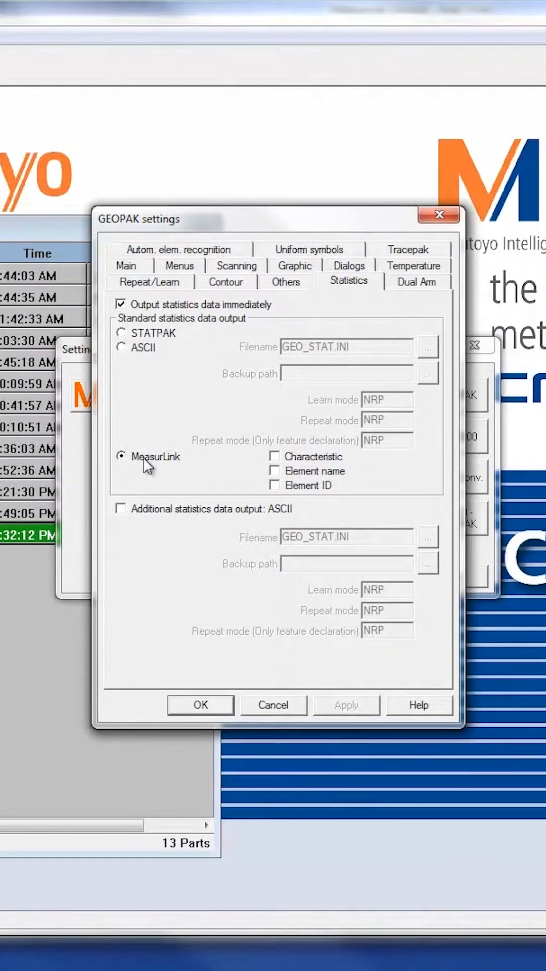
mouse_move(136, 464)
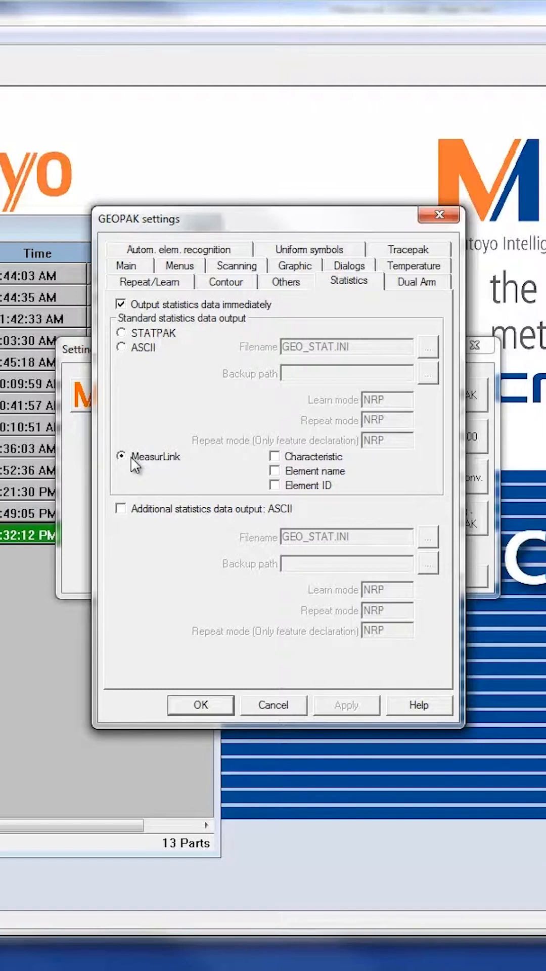
mouse_move(312, 465)
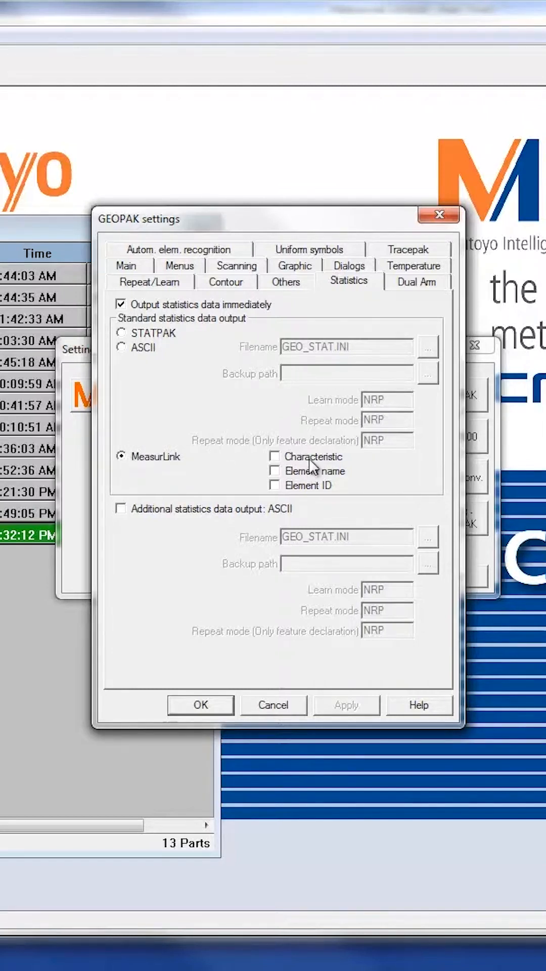
mouse_move(341, 492)
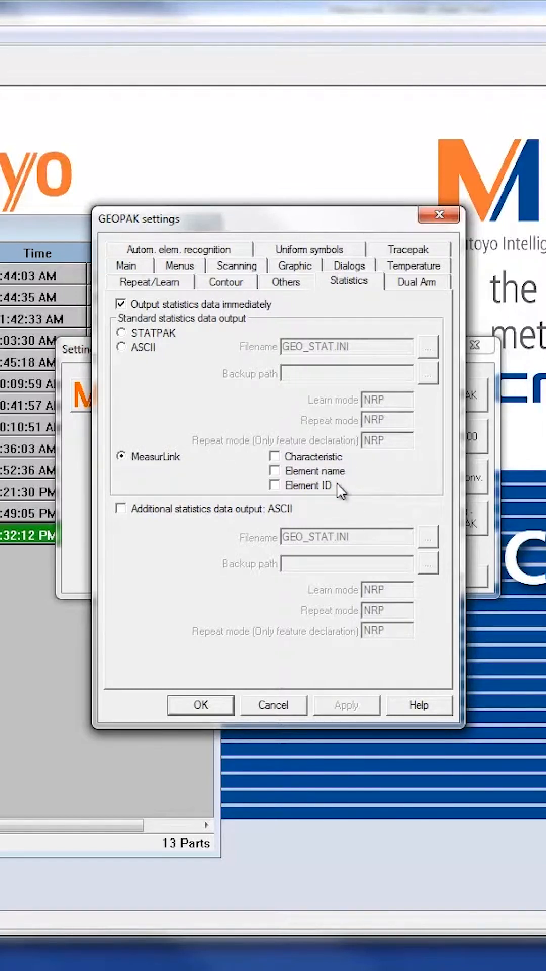
mouse_move(335, 492)
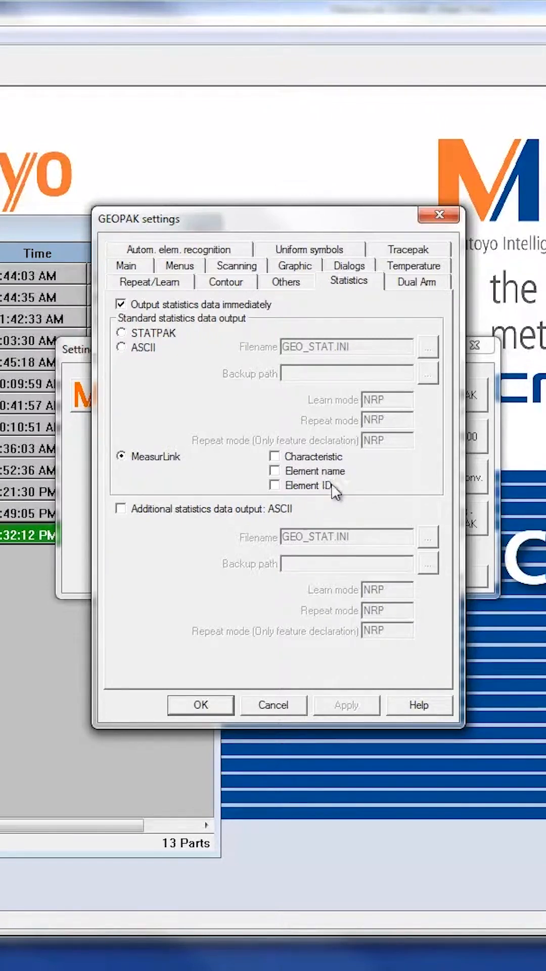
mouse_move(354, 460)
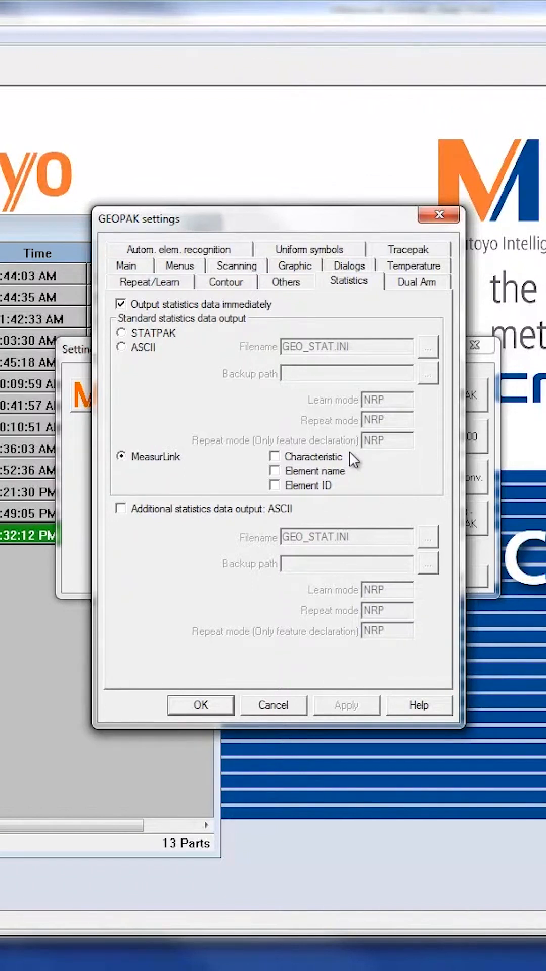
mouse_move(322, 466)
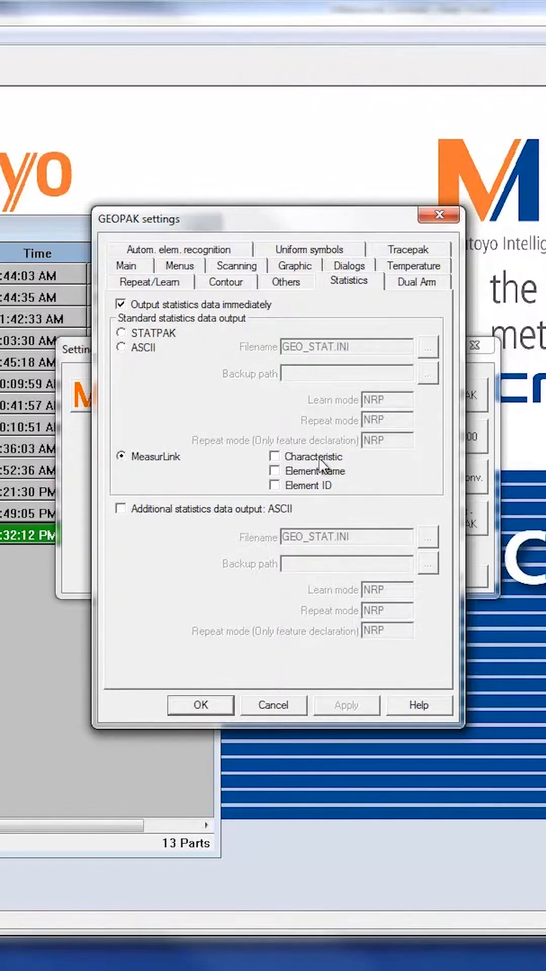
mouse_move(251, 301)
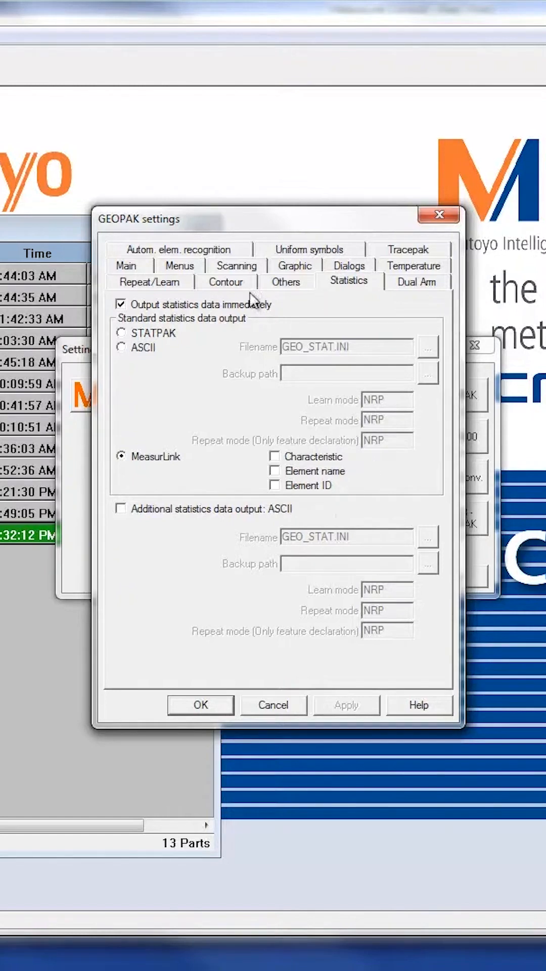
mouse_move(207, 715)
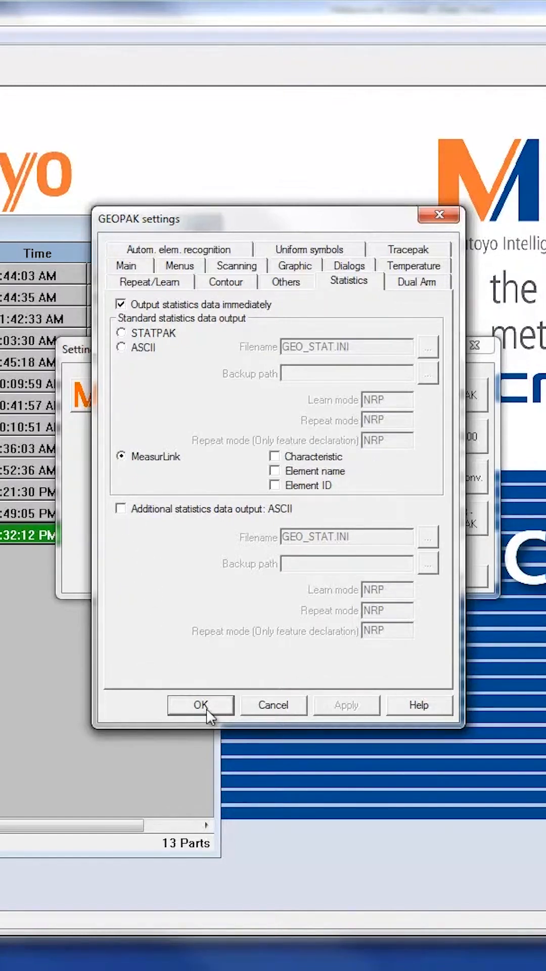